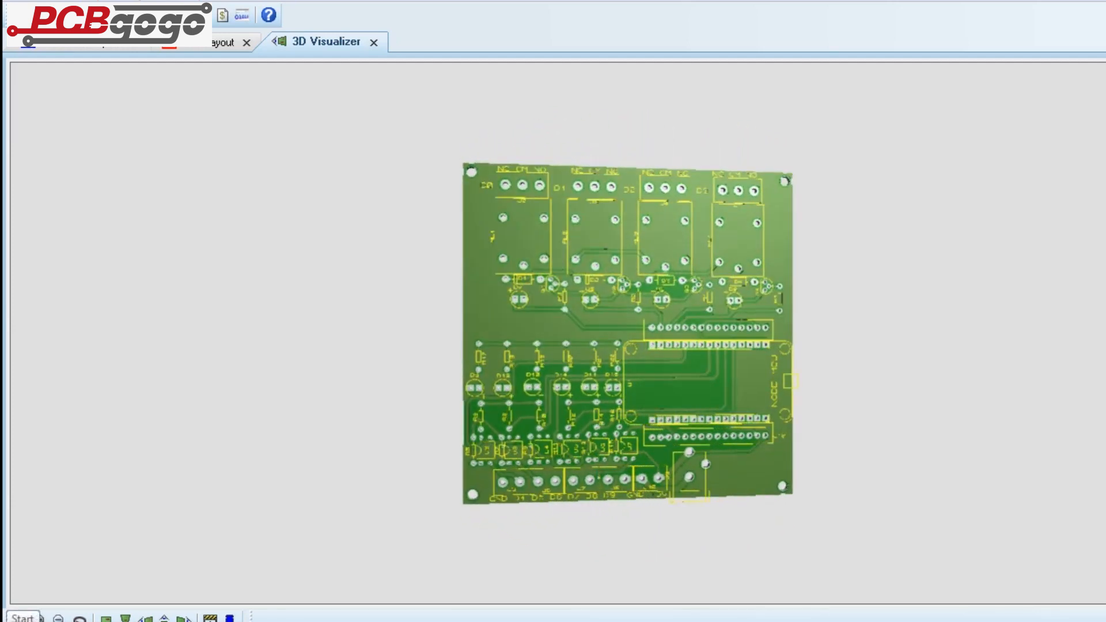
- Show the finished relay-control board in the 3D Visualizer
left_click(108, 618)
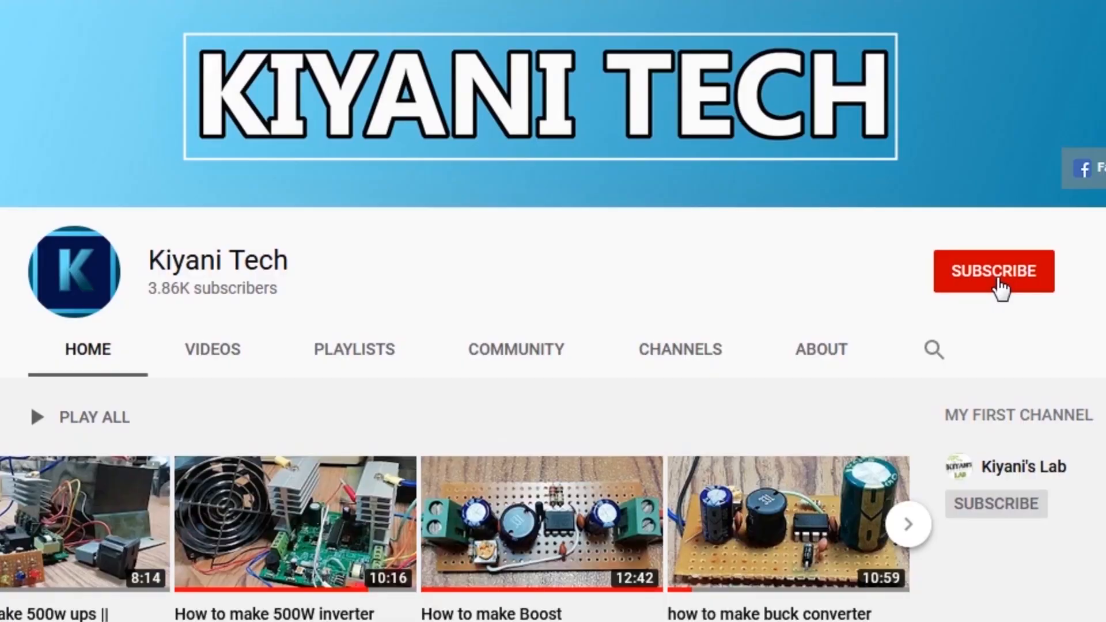
left_click(995, 271)
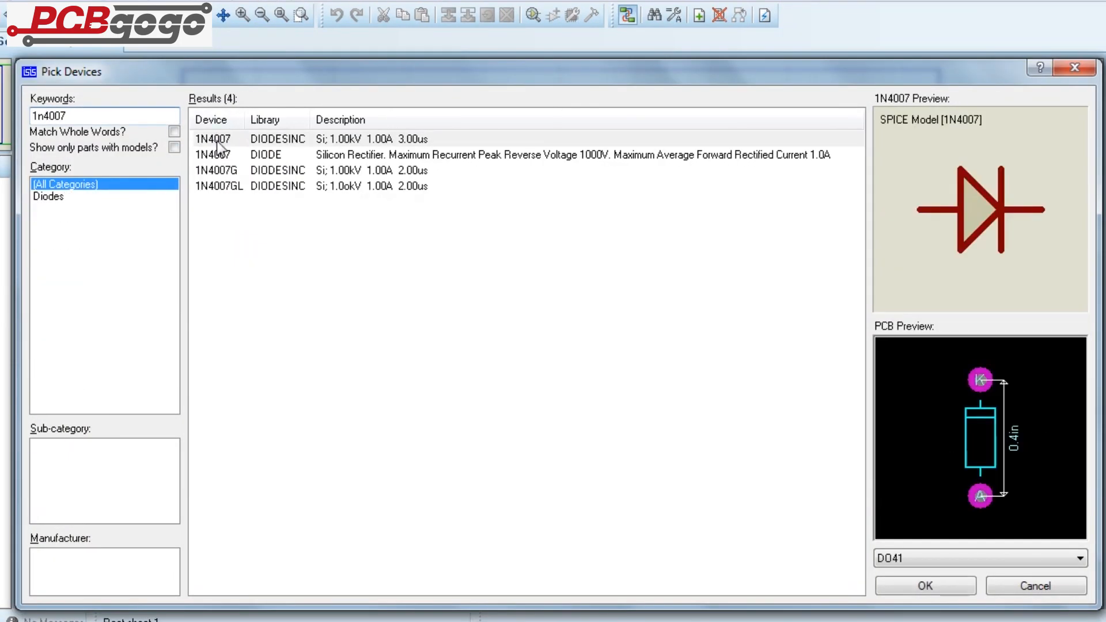
- Search the device picker for 100r and dc jack, then narrow relays to specific models like G5CLE-1-DC5
type("node")
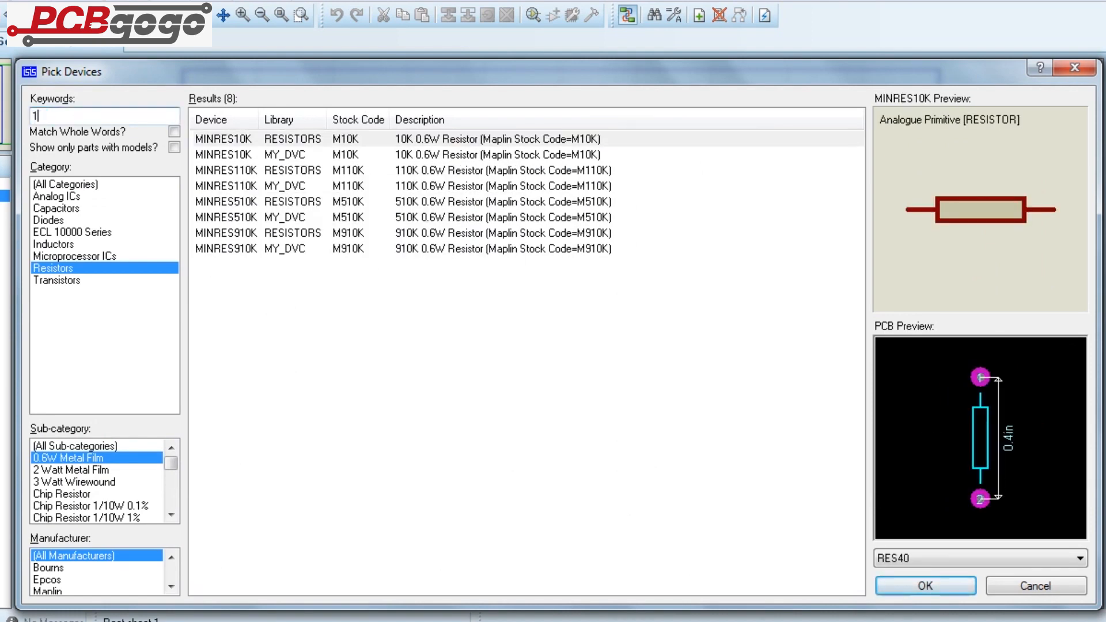
type("100r")
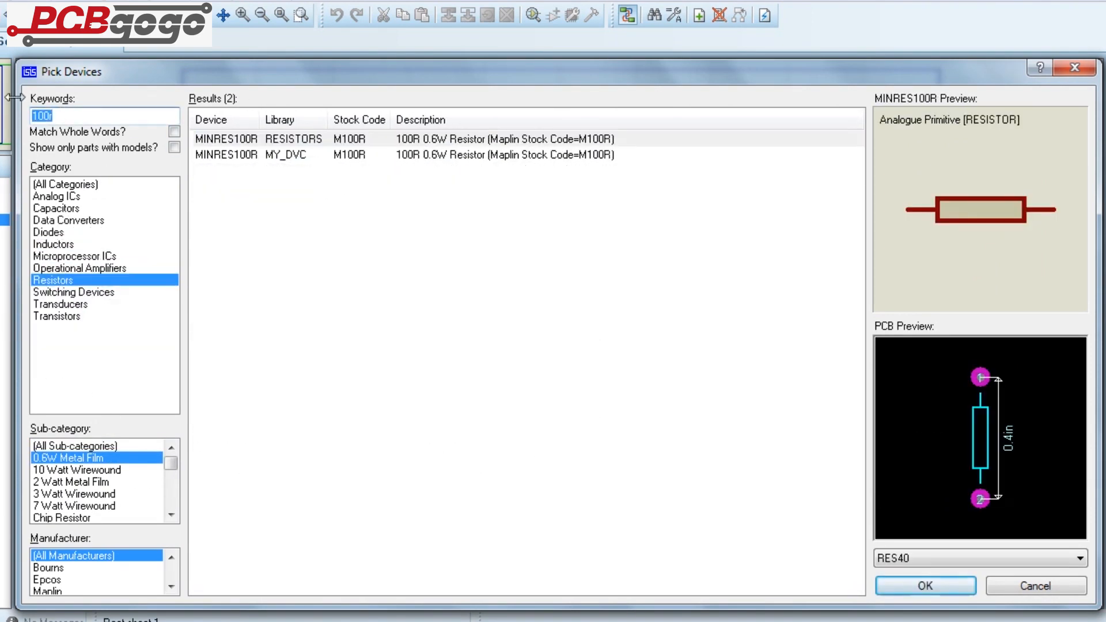
type("dc jack")
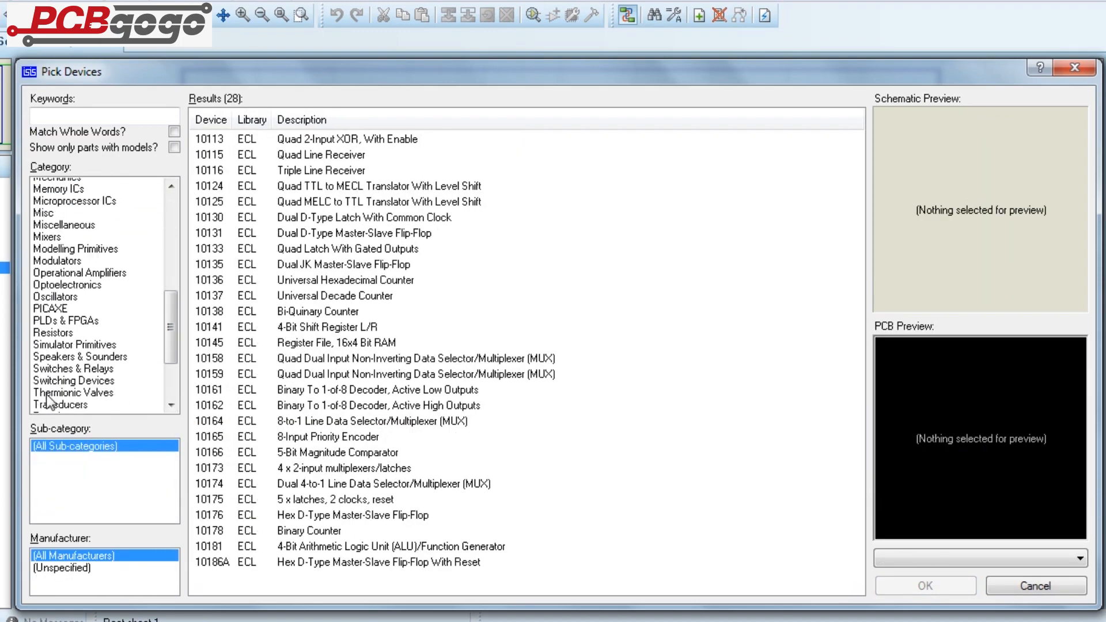
left_click(63, 367)
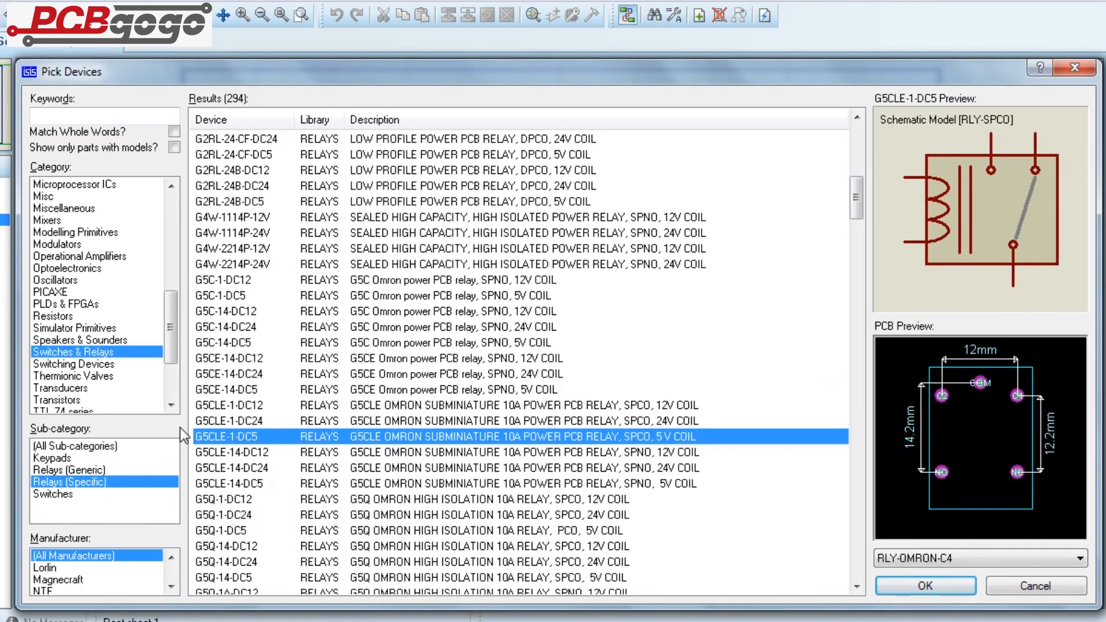
left_click(927, 585)
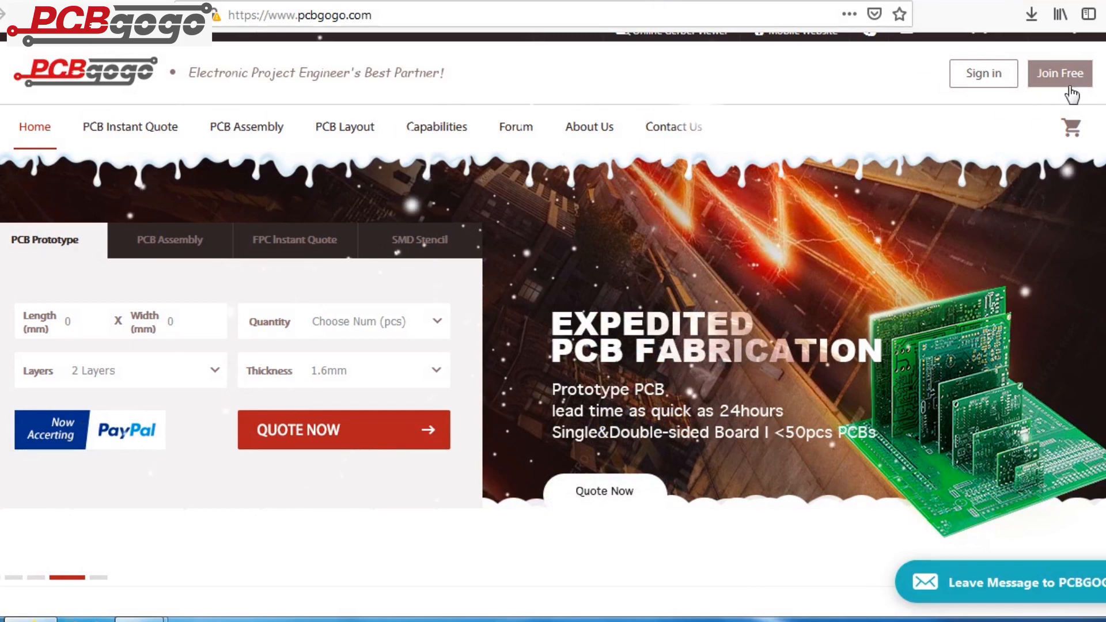
- Register a new PCBgogo member account and bring up the PCB Instant Quote form
left_click(1060, 74)
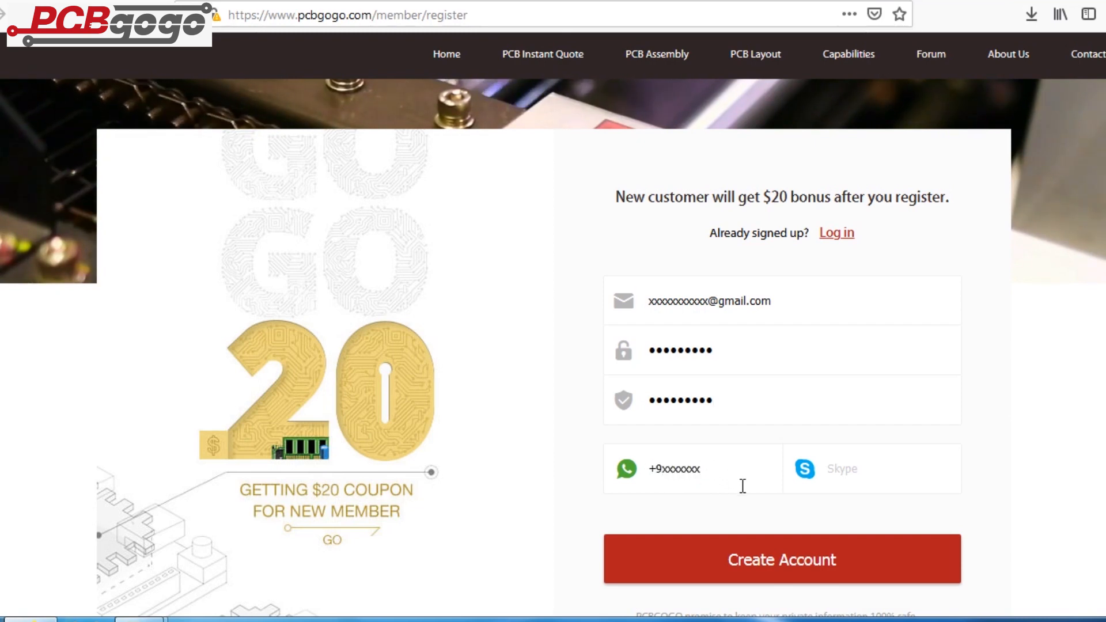
left_click(783, 560)
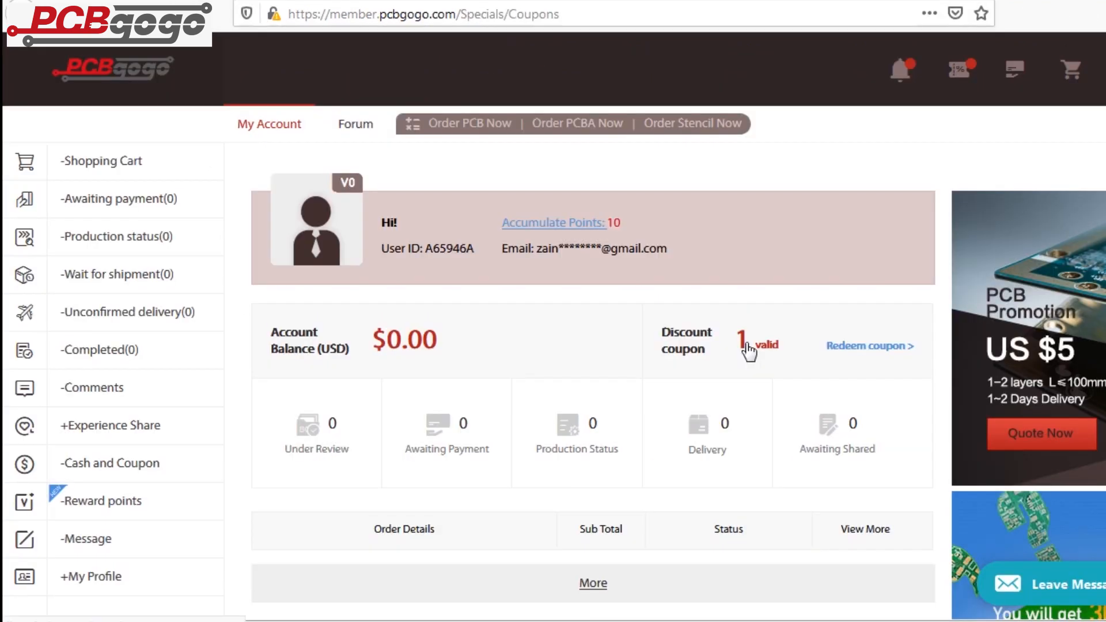
left_click(869, 346)
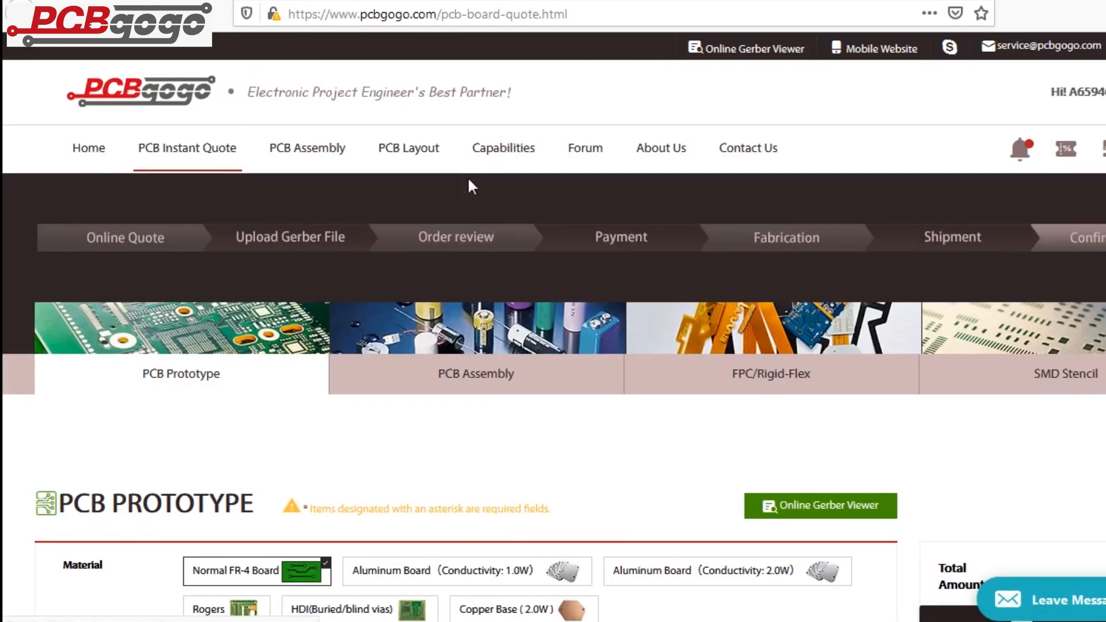
- Enter the board size and set the order quantity to 5 boards
scroll("down", 3)
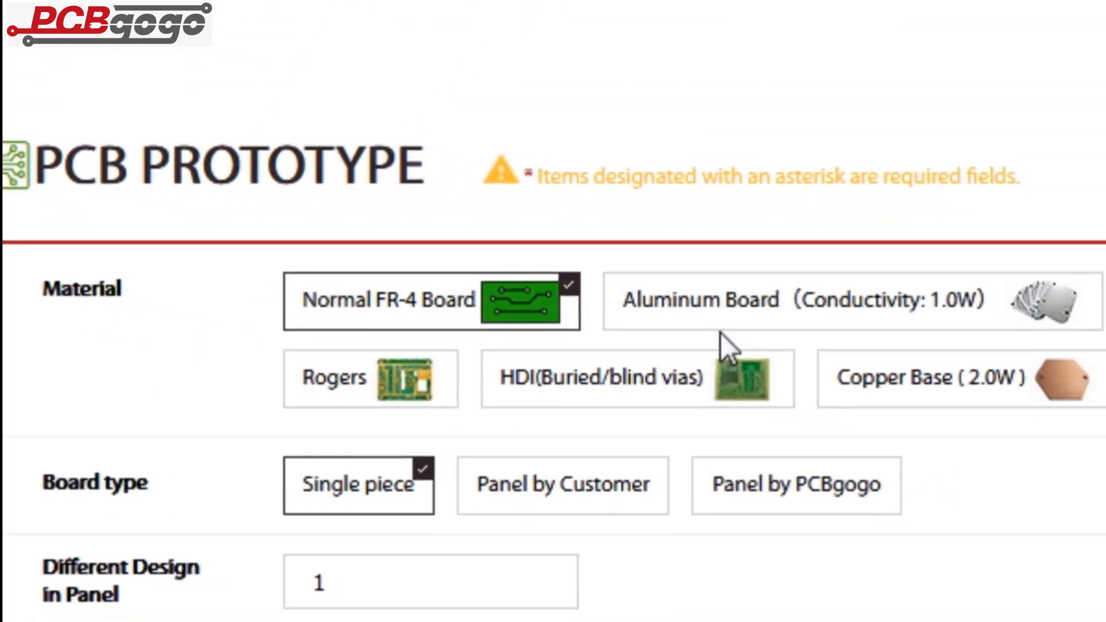
scroll("down", 3)
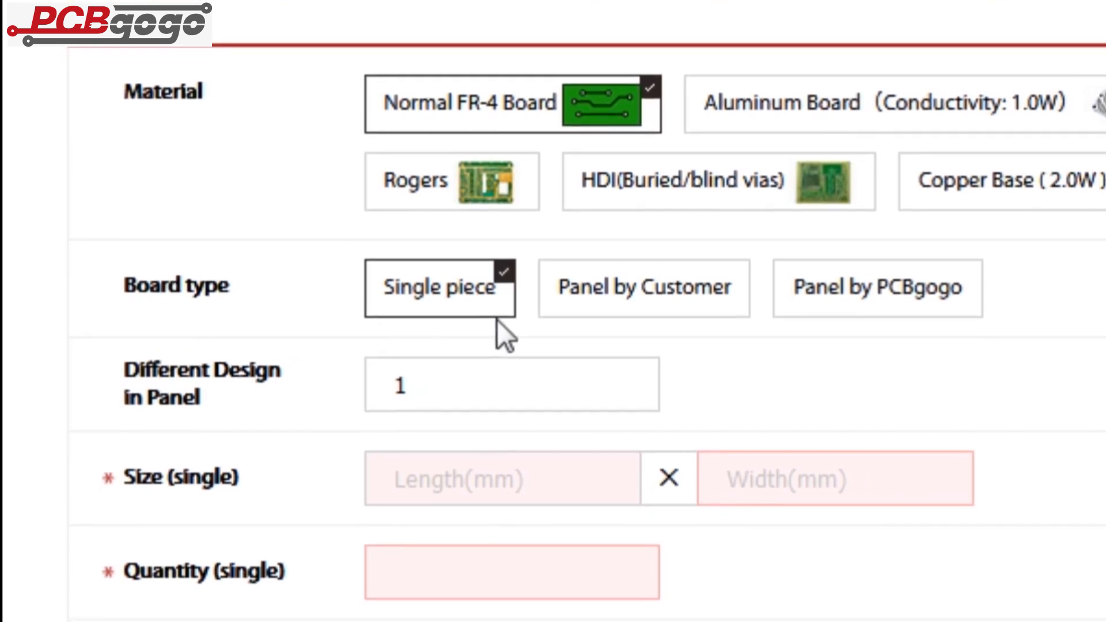
type("100")
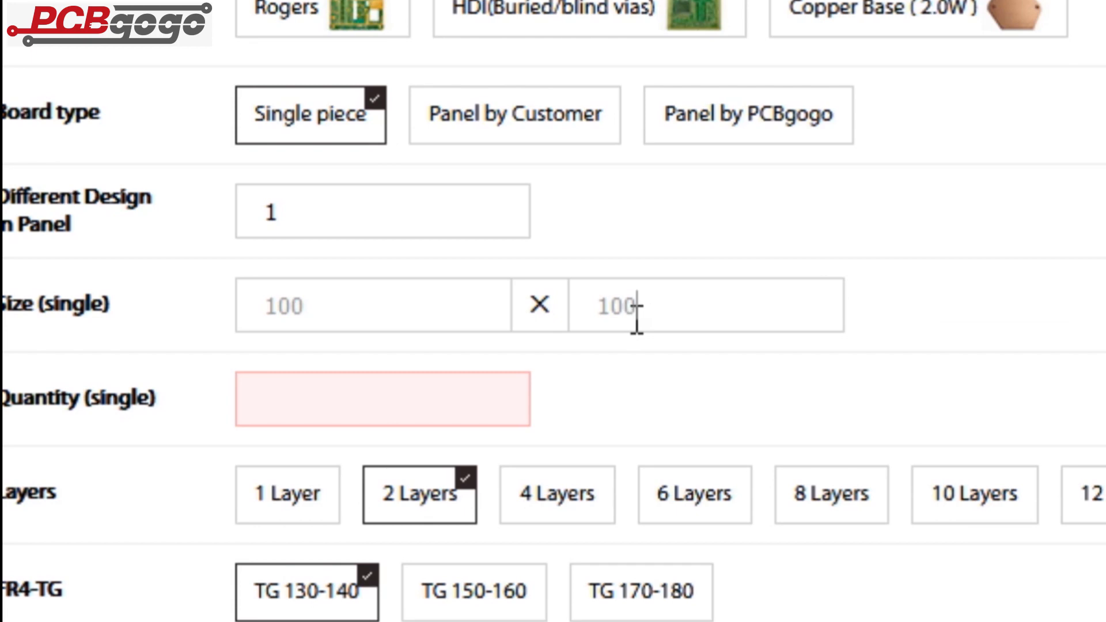
left_click(382, 403)
type("5")
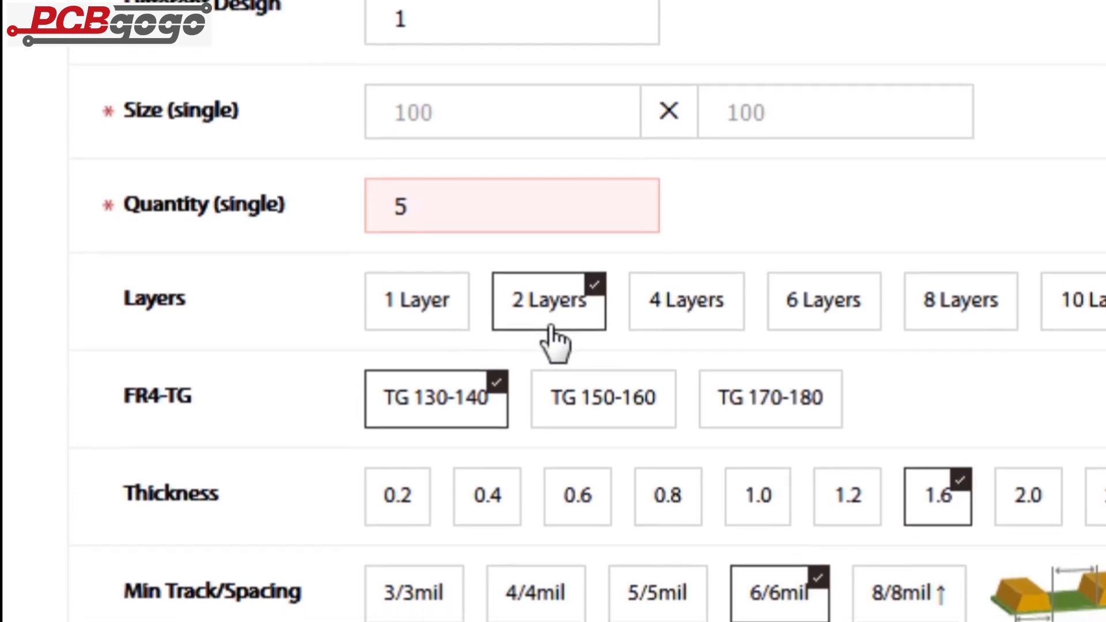
- Choose United States shipping and add the $26 two-layer board quote to the basket
scroll("down", 3)
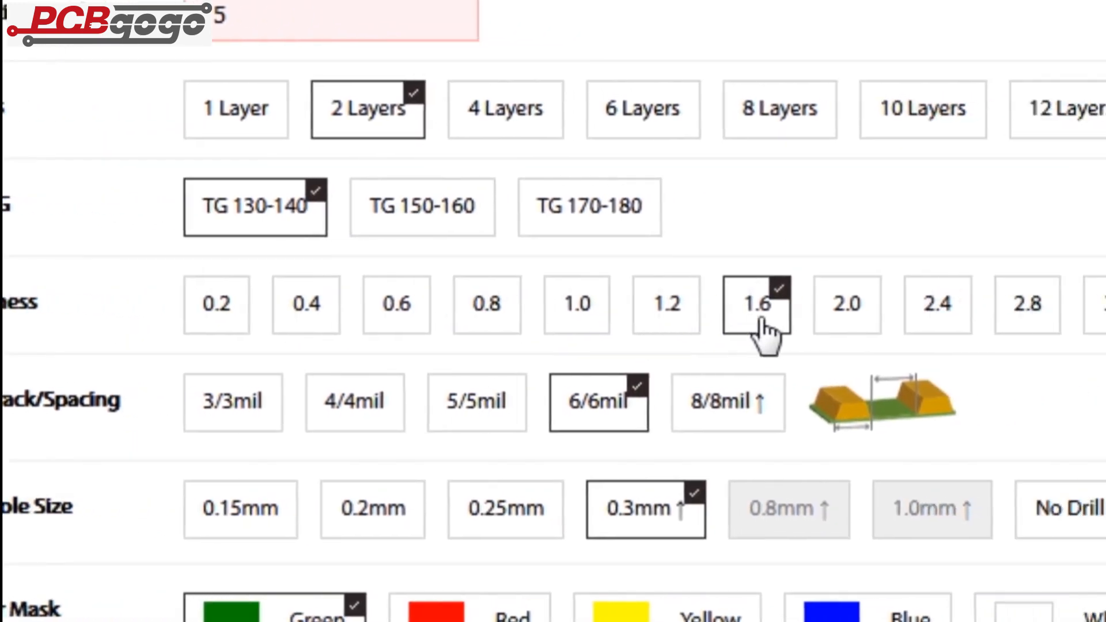
scroll("down", 3)
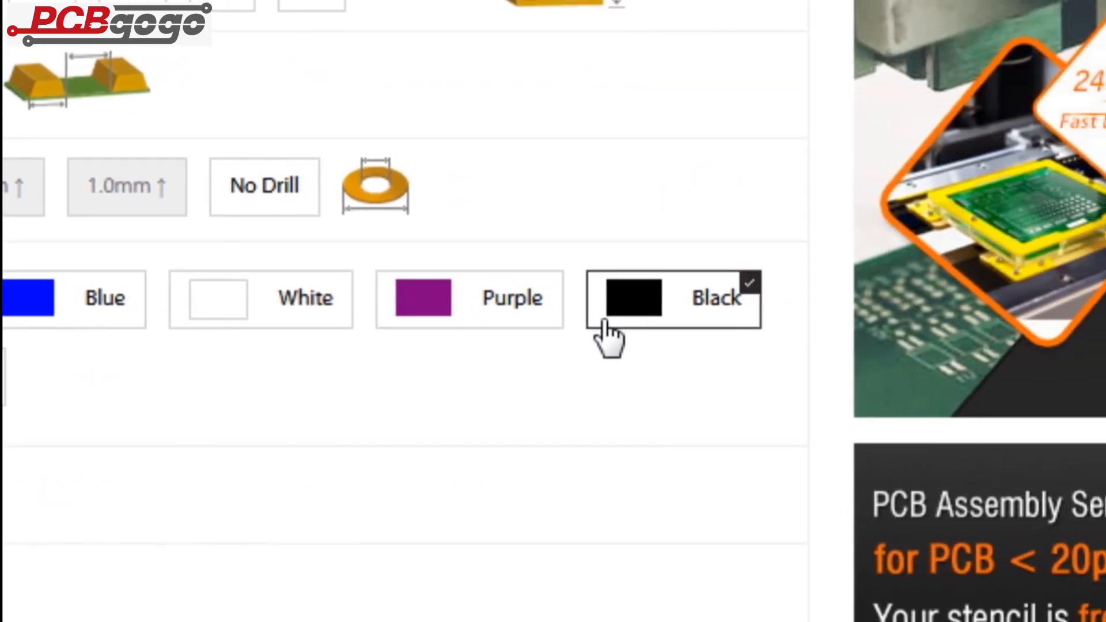
scroll("down", 3)
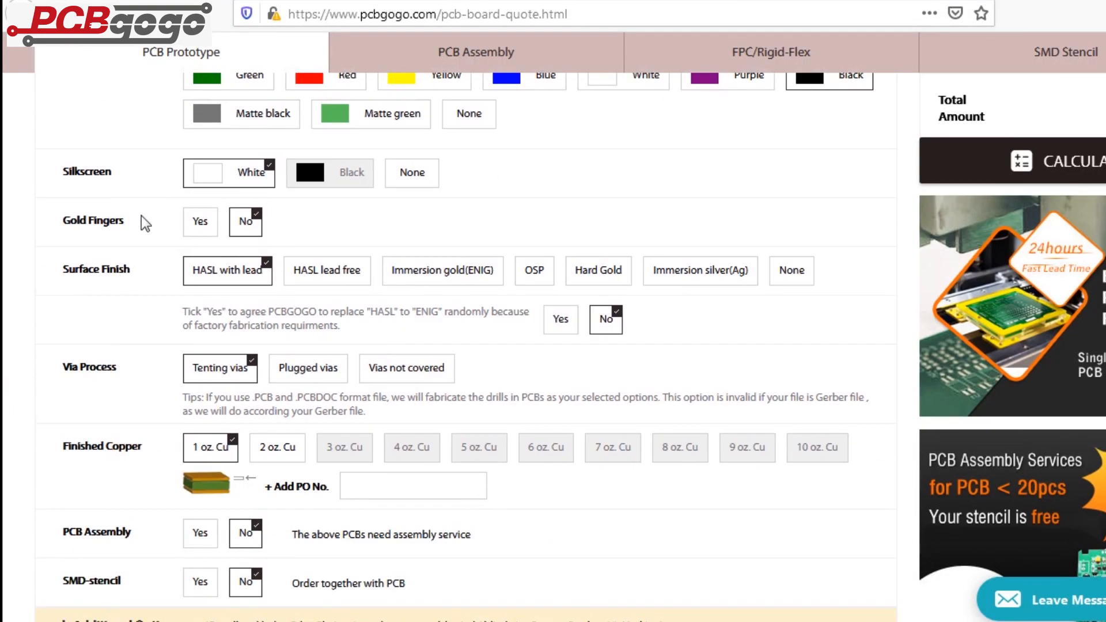
scroll("down", 3)
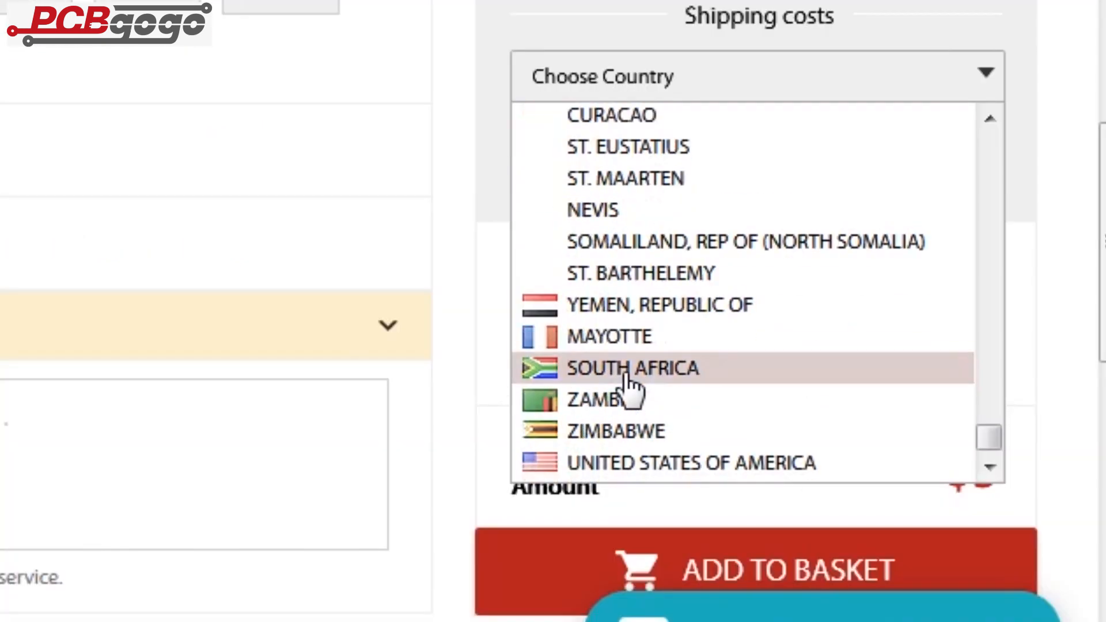
left_click(693, 463)
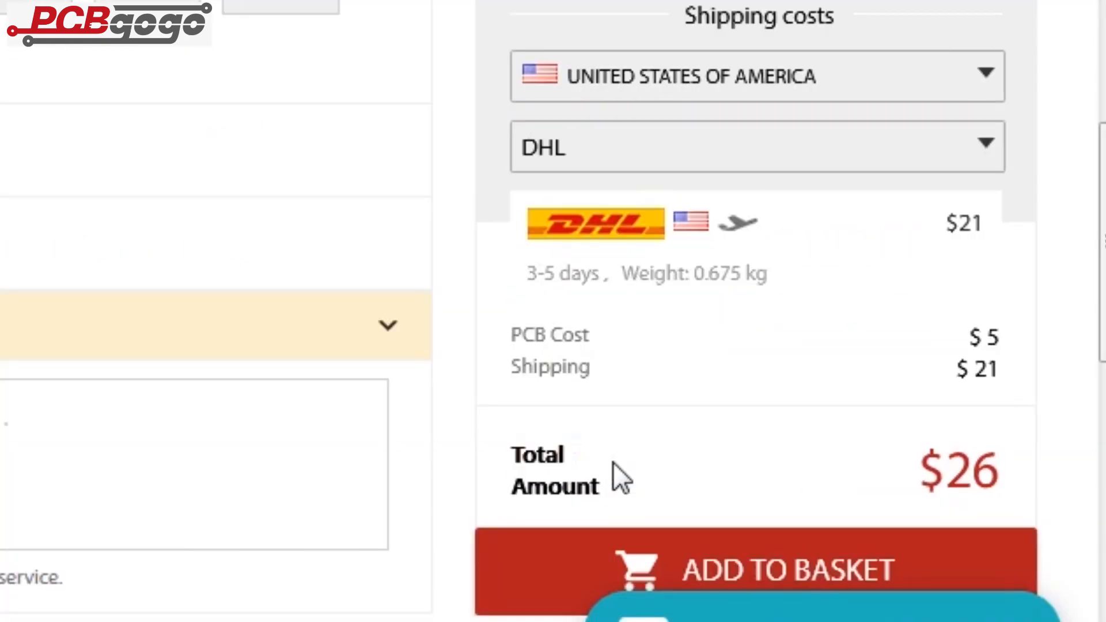
left_click(781, 569)
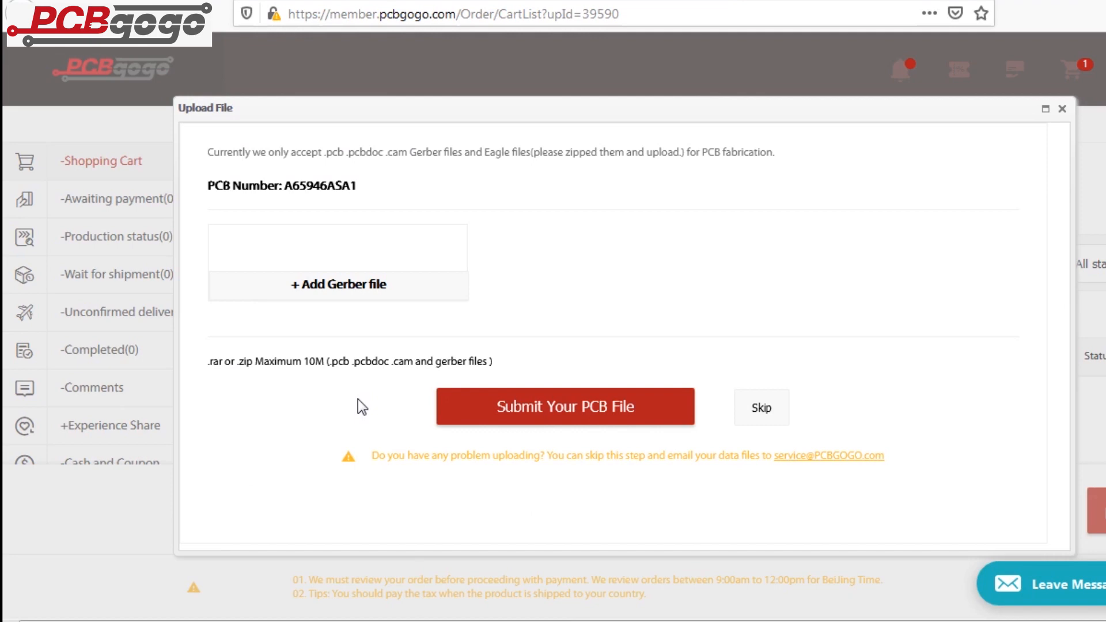
- Attach the zipped CADCAM Gerber archive and submit it, leaving five 100×100 mm boards in the cart
left_click(339, 285)
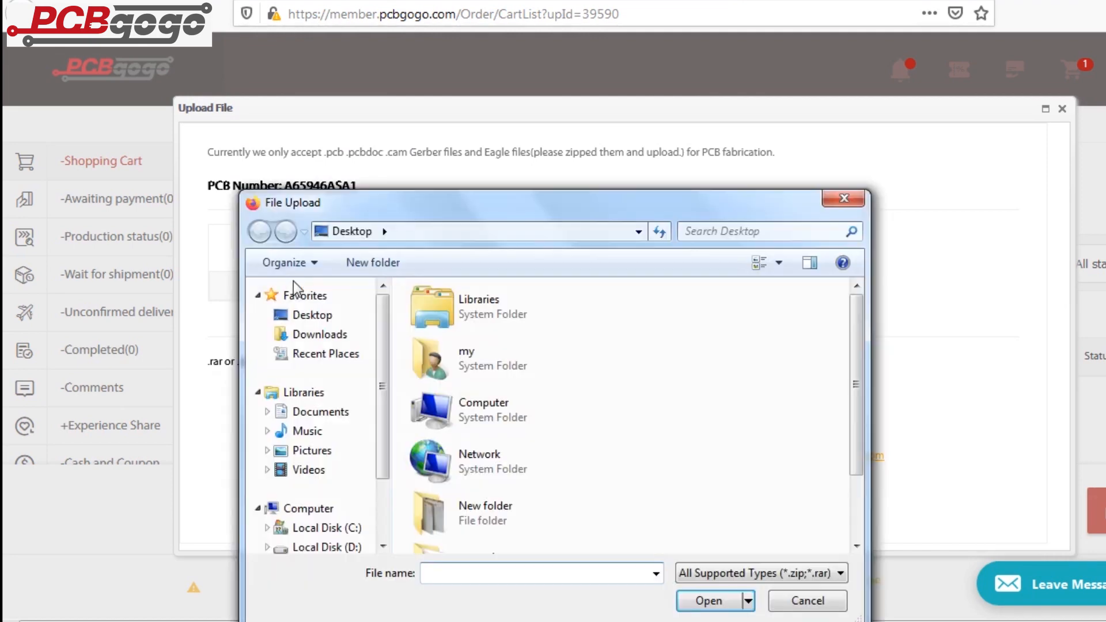
left_click(708, 617)
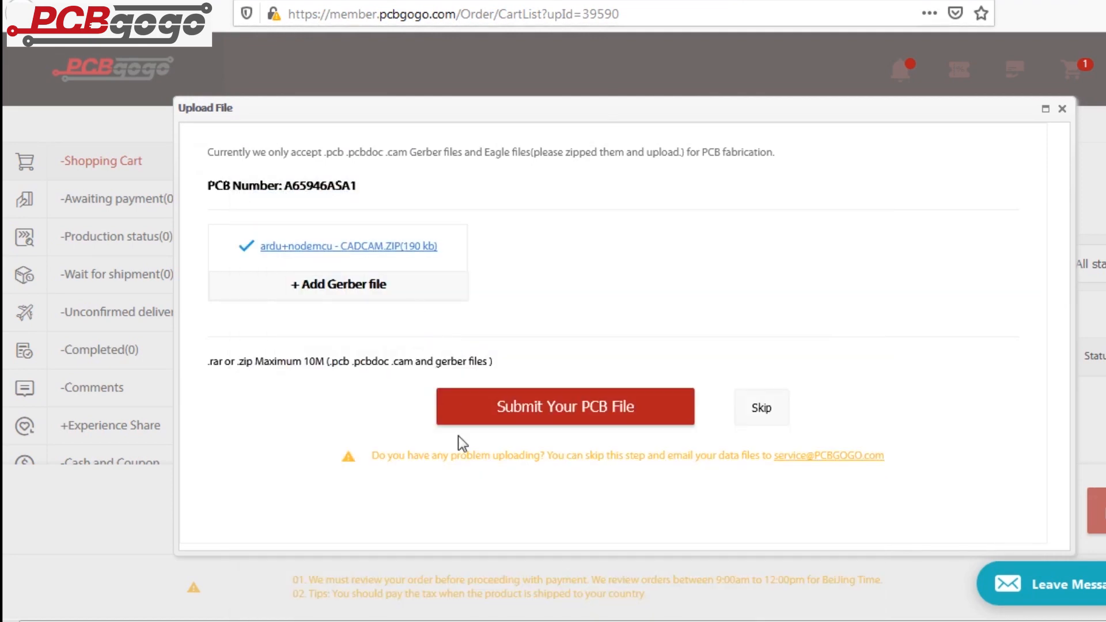
left_click(566, 407)
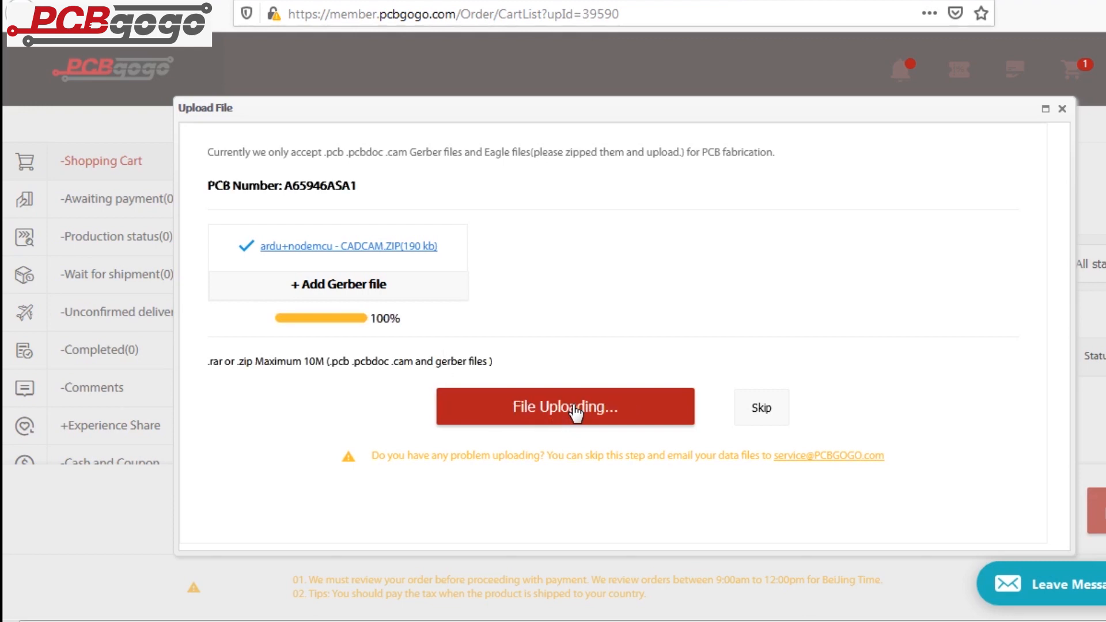
left_click(564, 405)
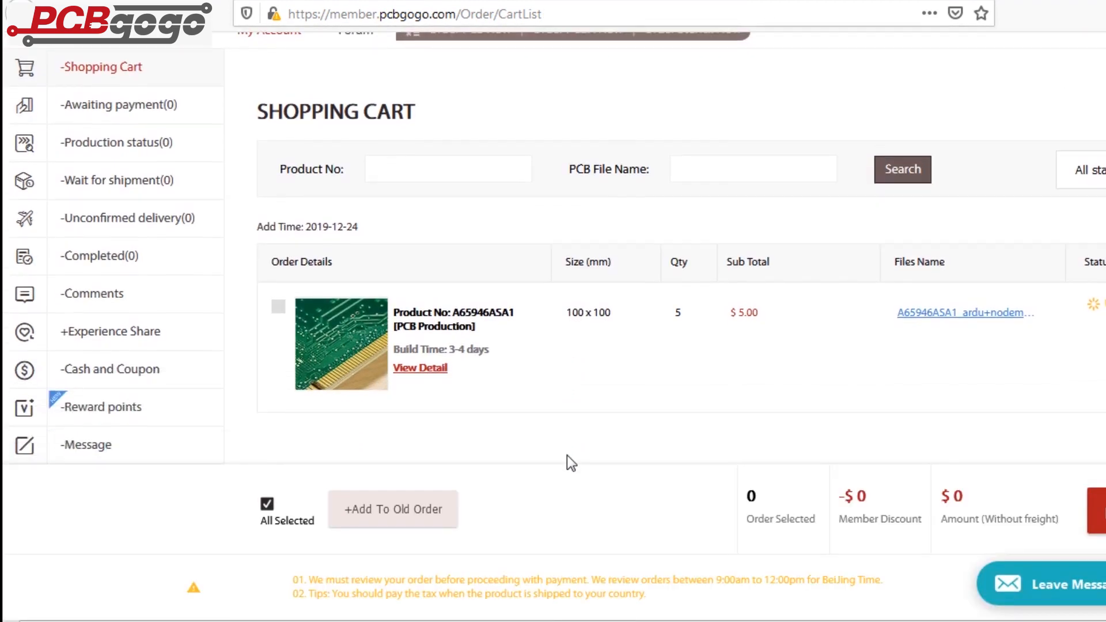
scroll("down", 3)
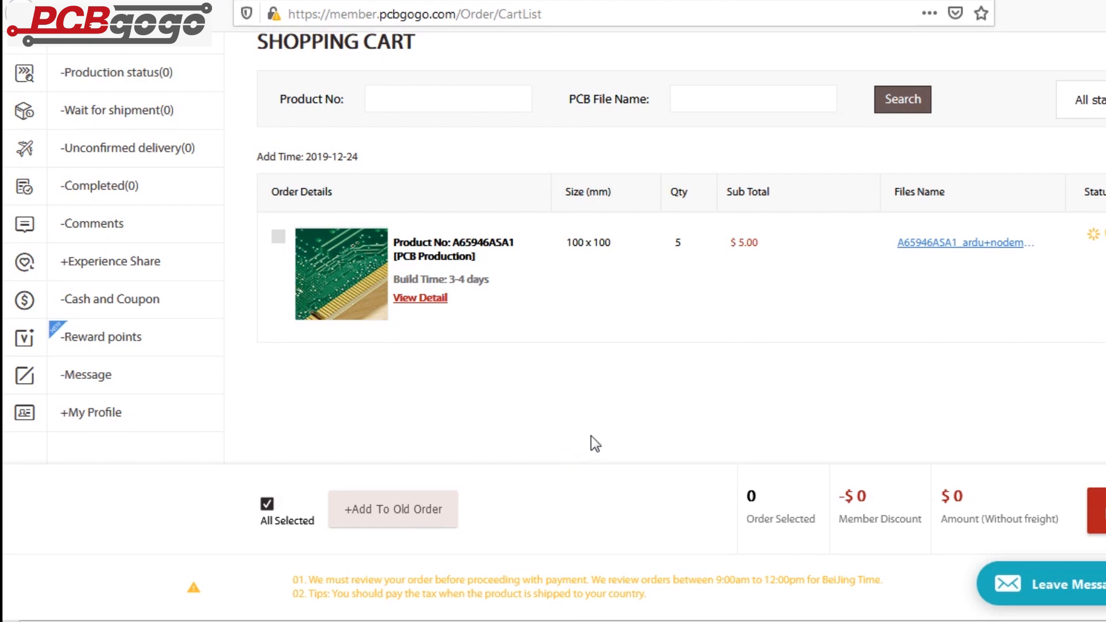
mouse_move(426, 334)
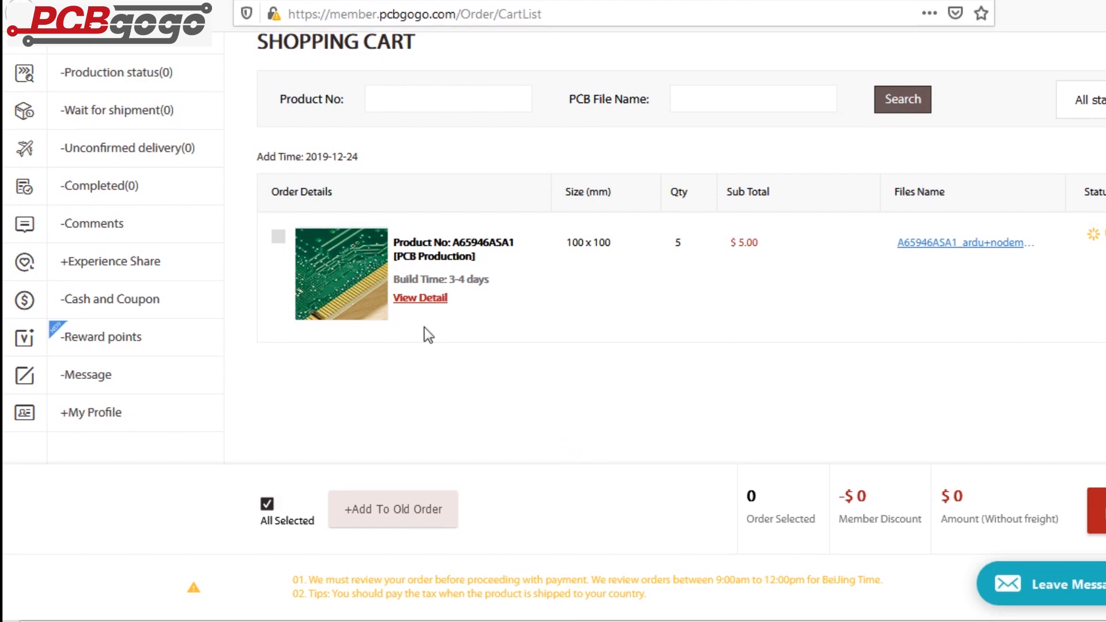